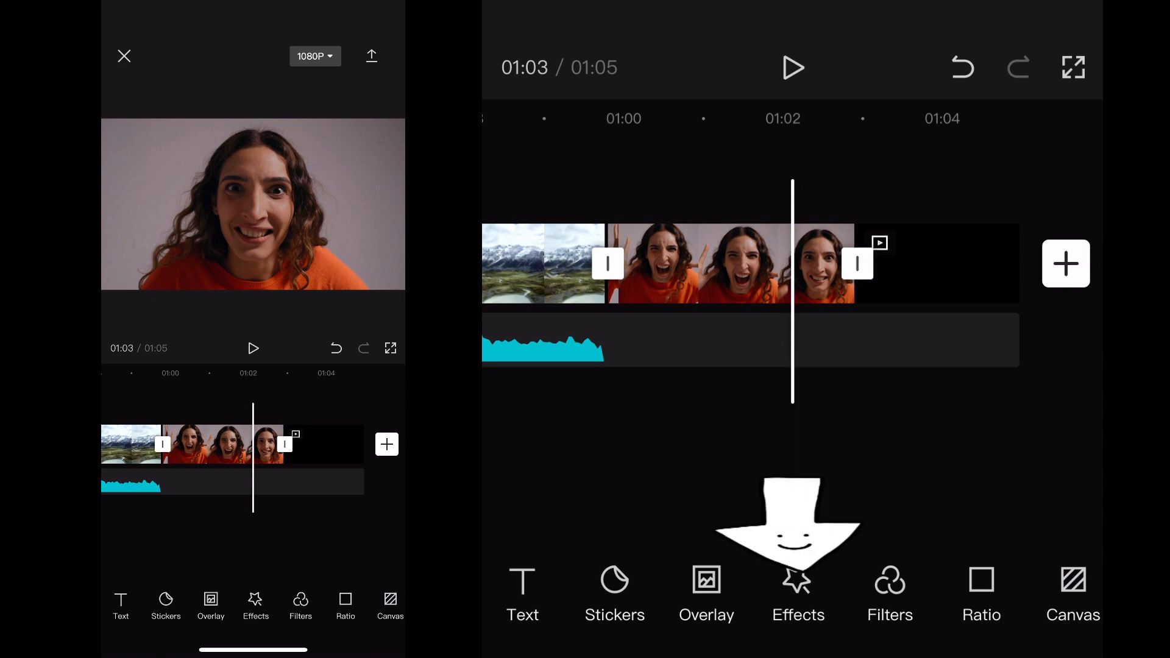
# Open the Effects panel showing the Trending face effects for the selfie clip.
pyautogui.click(798, 597)
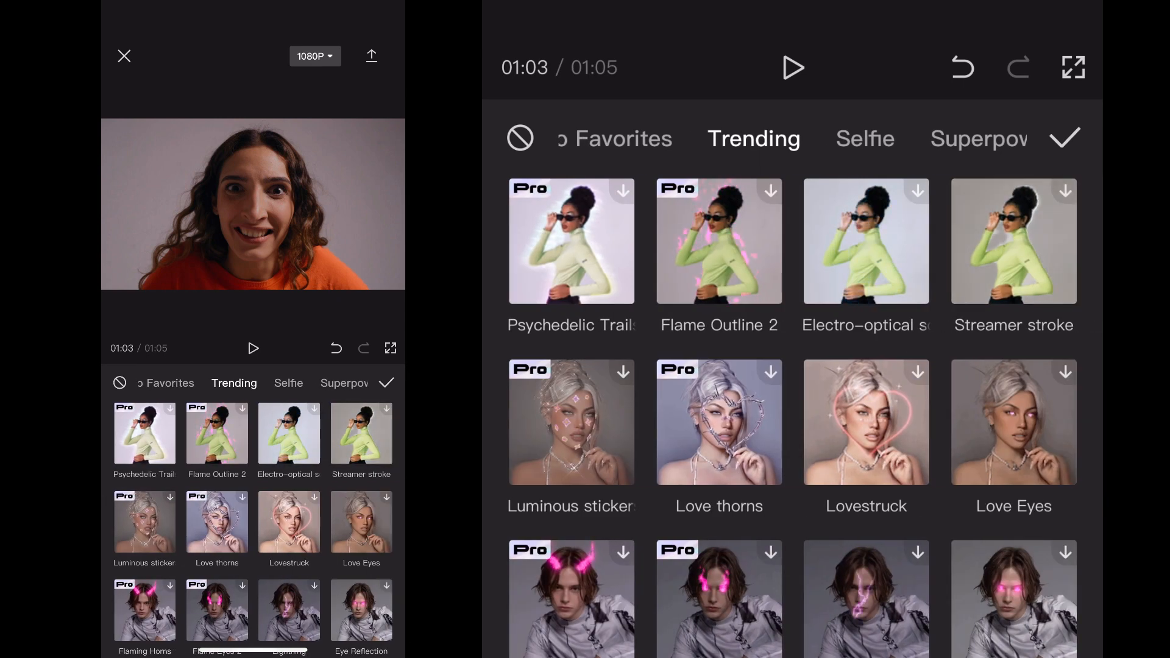
# Swipe the category tabs to reach the Funny faces effects listing Big mouth.
pyautogui.hscroll(-3)
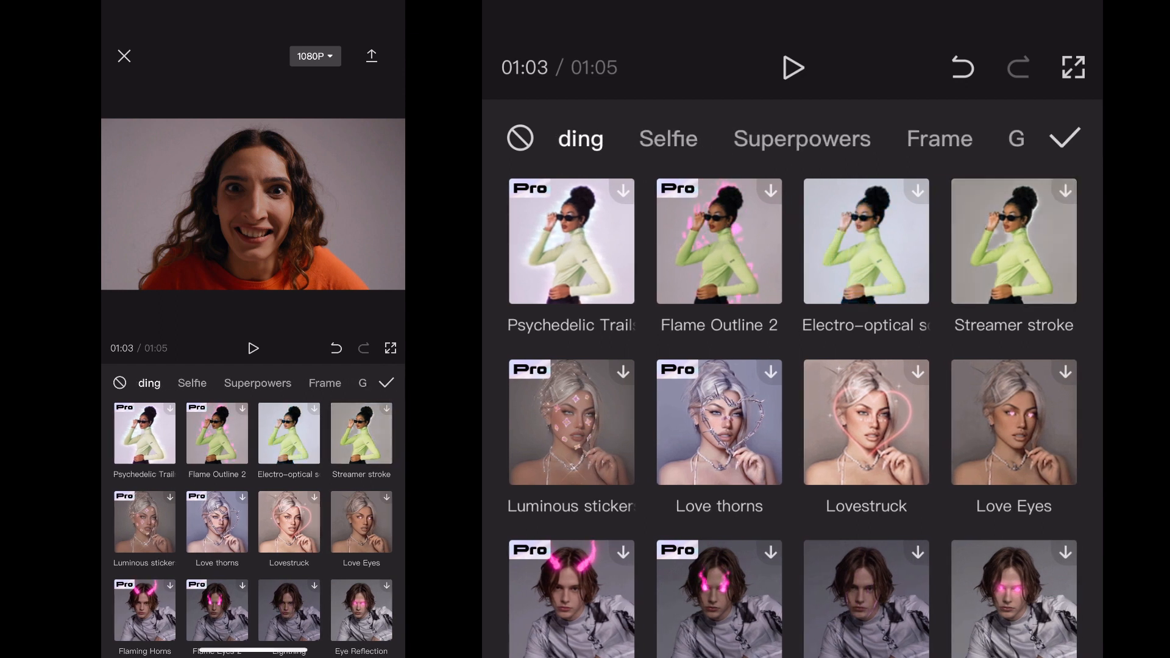
pyautogui.hscroll(-3)
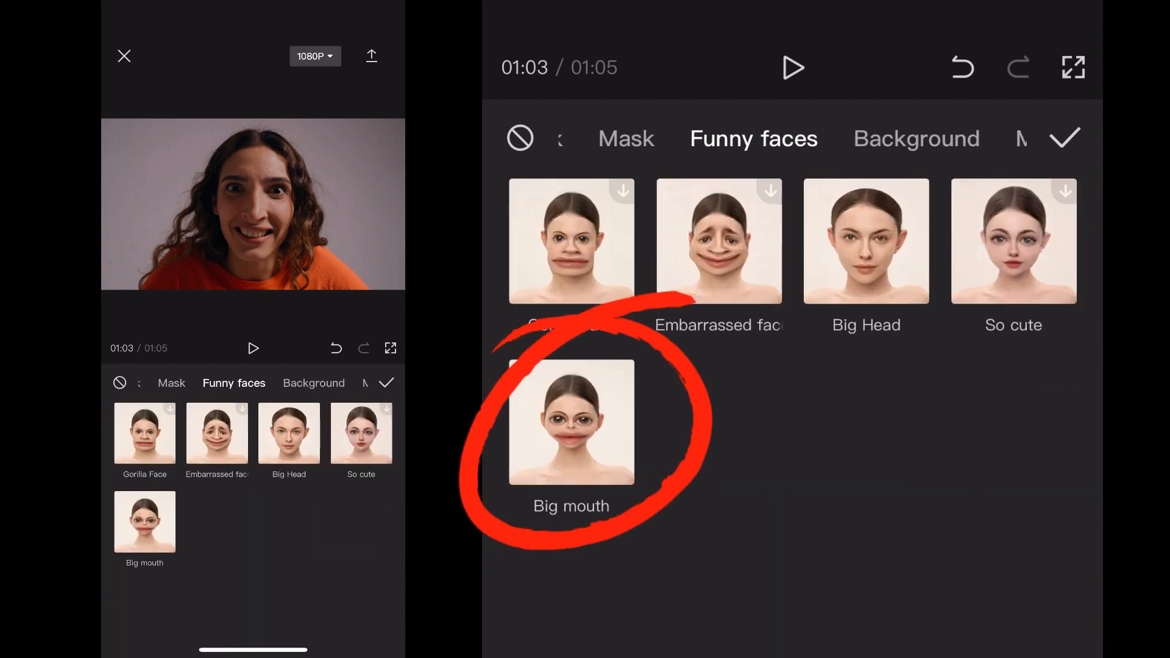
# Apply the Big mouth effect to the selfie clip and preview it through playback.
pyautogui.click(570, 422)
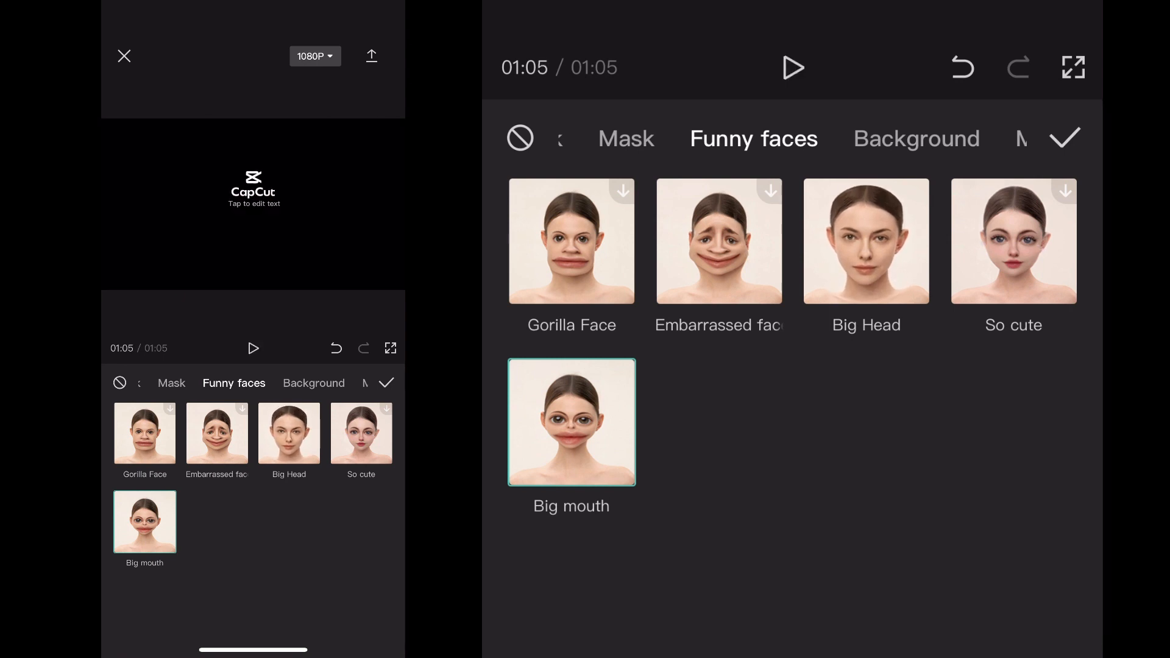
pyautogui.click(795, 69)
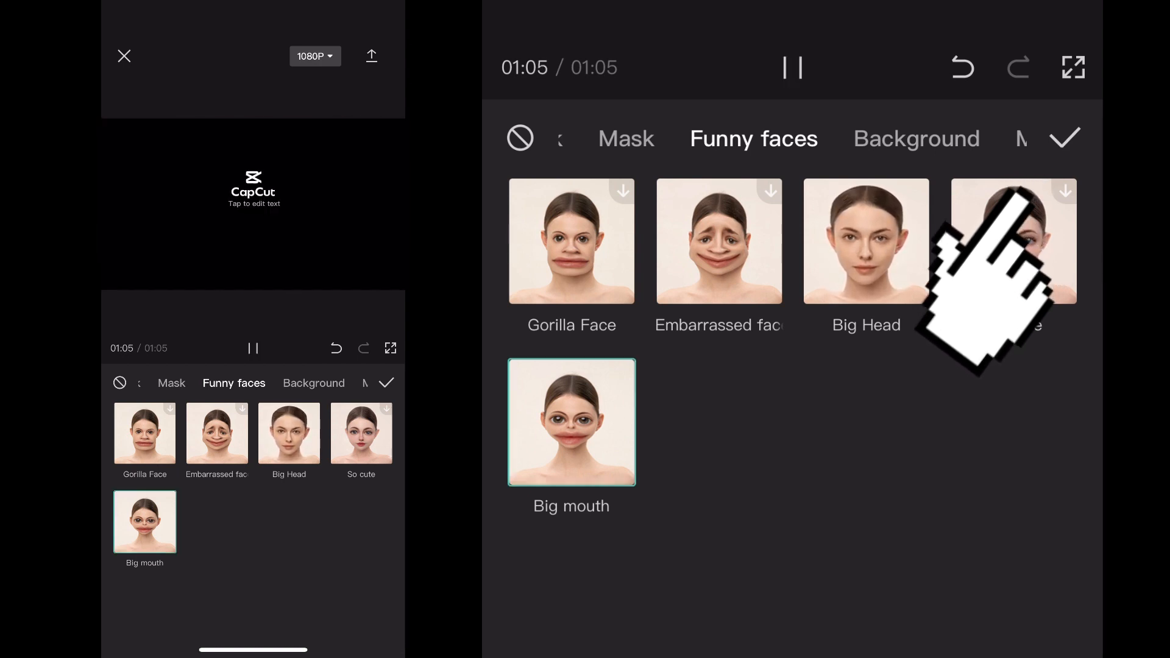
pyautogui.click(794, 67)
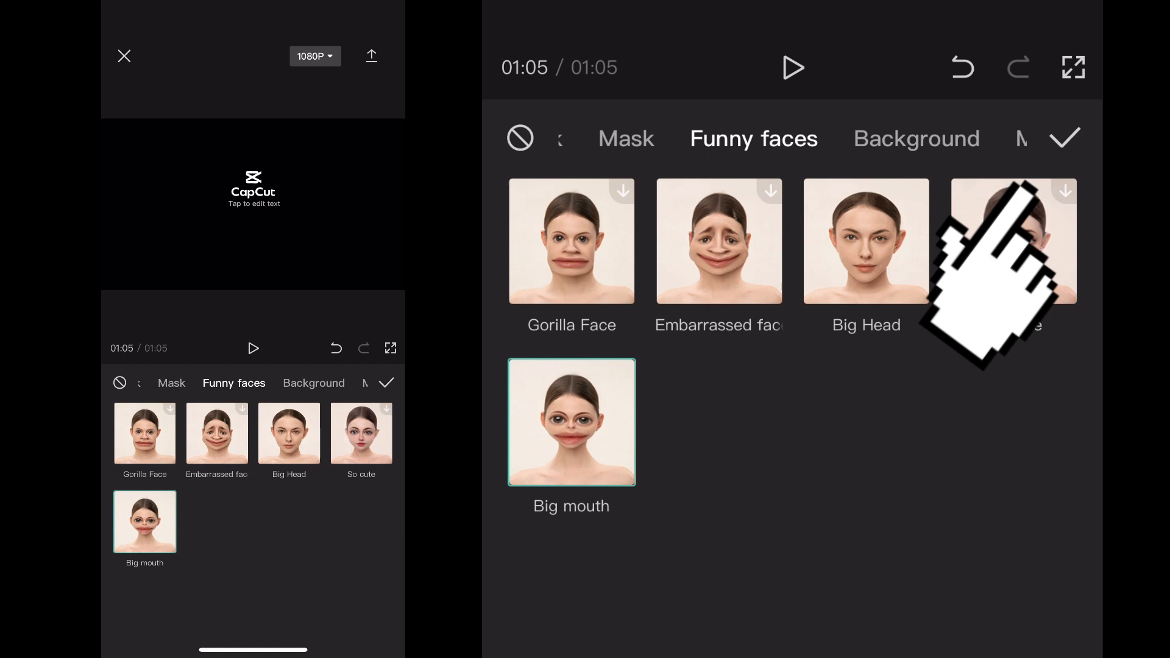